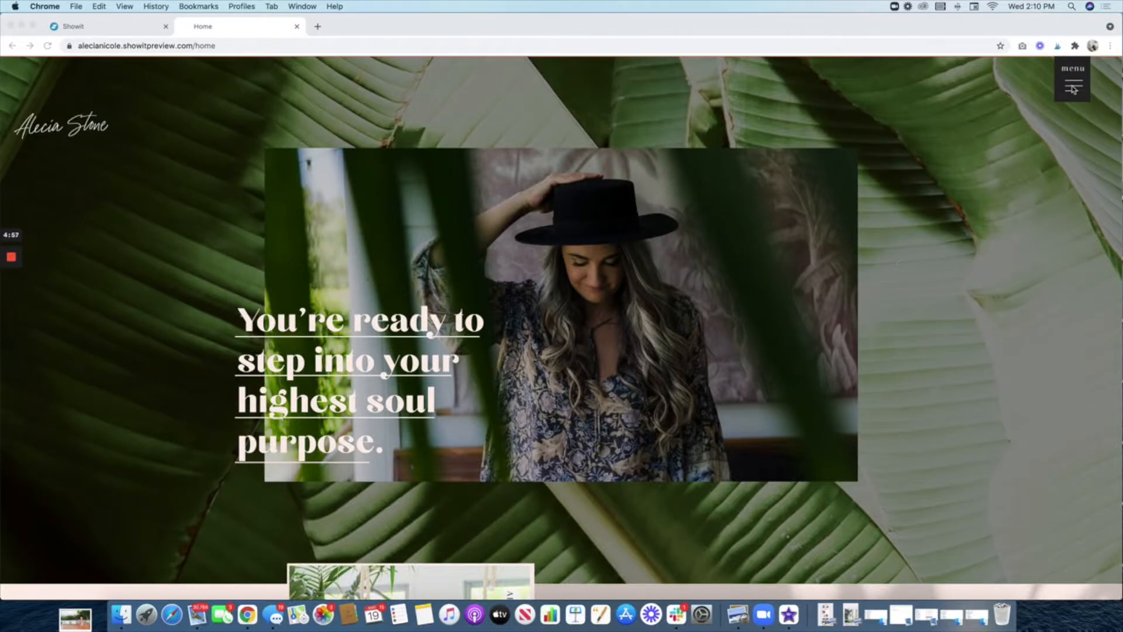
# - Open and close the menu pop-up in the live preview, then return to the editor
pyautogui.click(1072, 78)
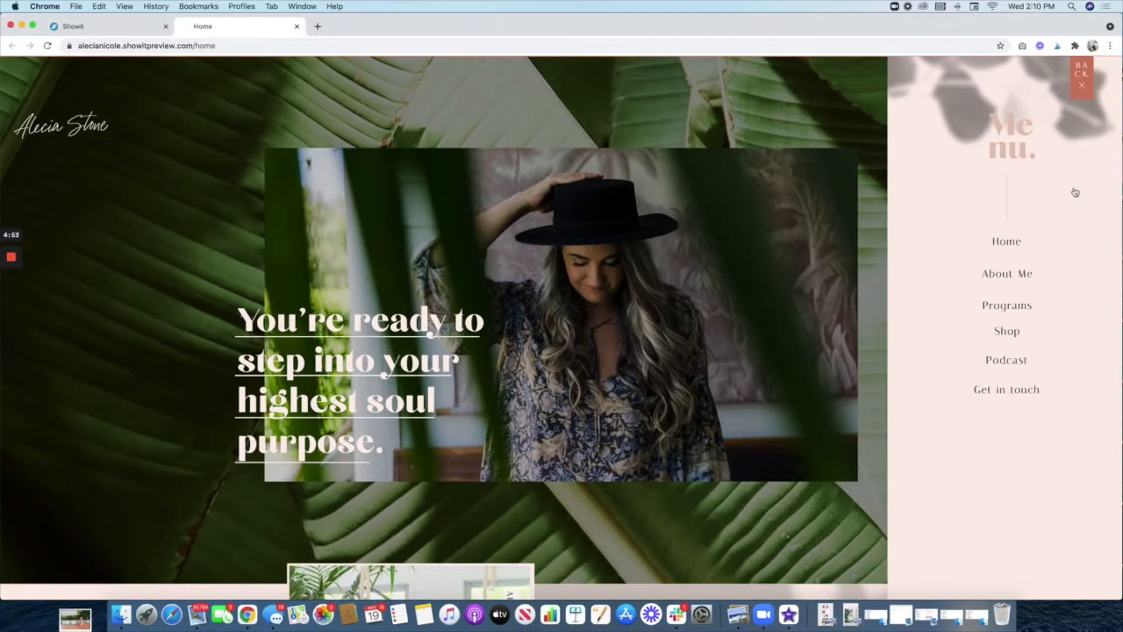
pyautogui.click(1081, 78)
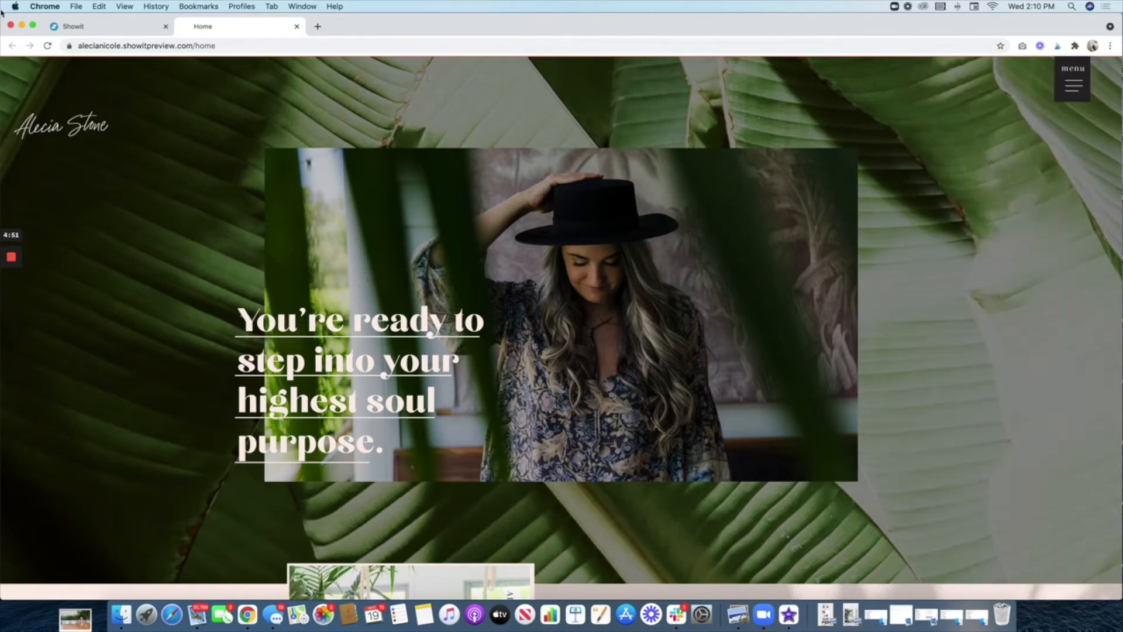
pyautogui.click(108, 27)
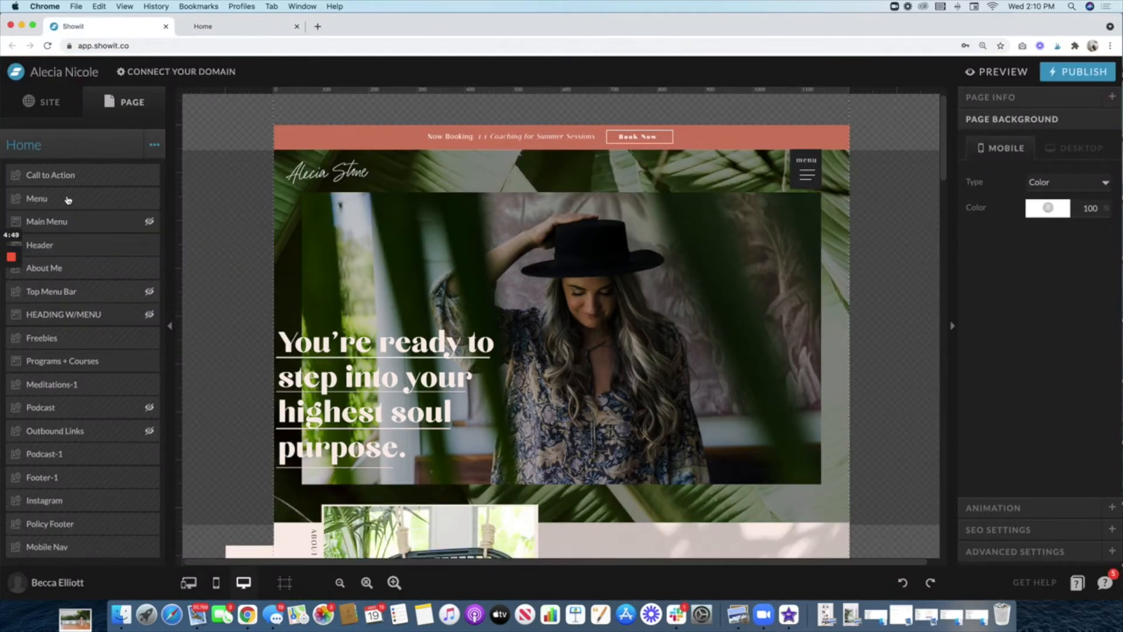
# - Select the Menu canvas, confirm it stays on top when the preview scrolls, and edit it
pyautogui.click(36, 199)
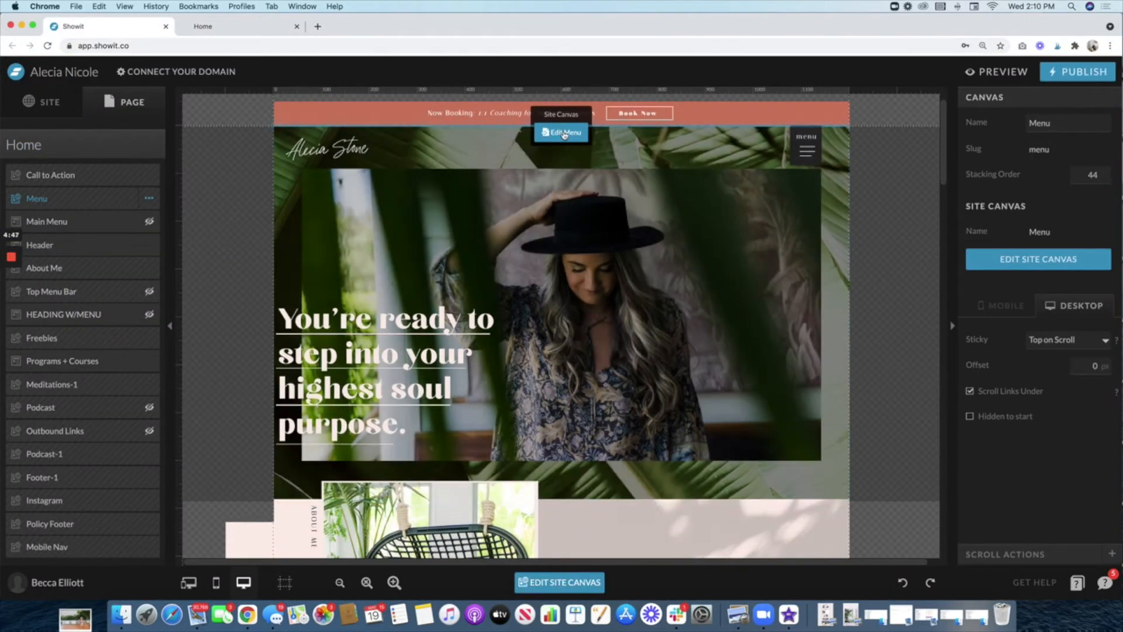
pyautogui.click(562, 133)
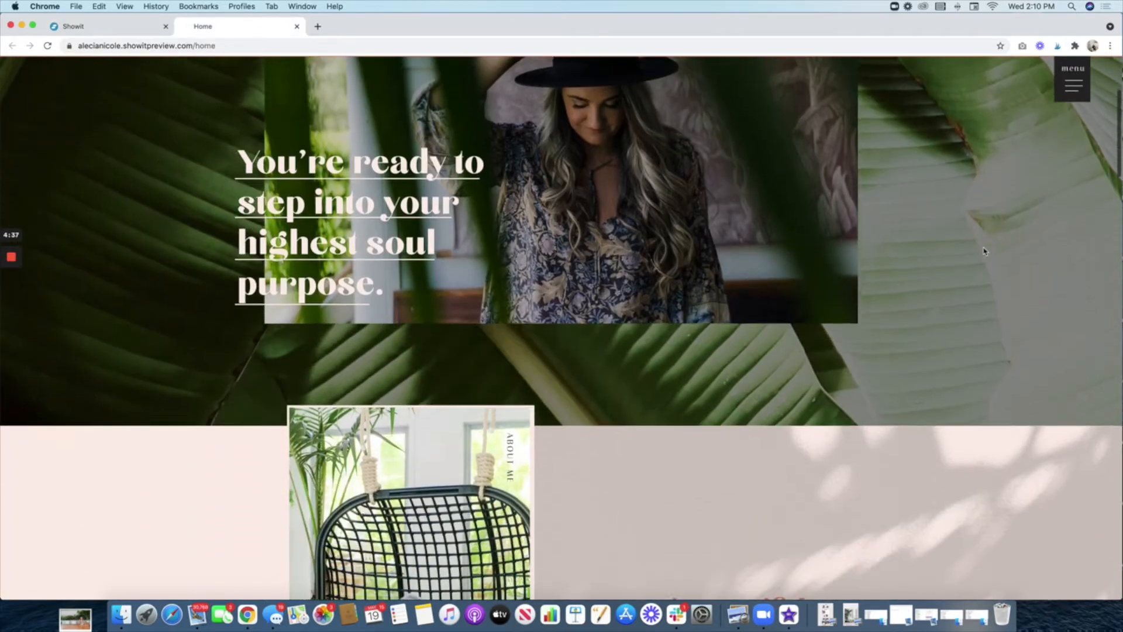
pyautogui.scroll(-3)
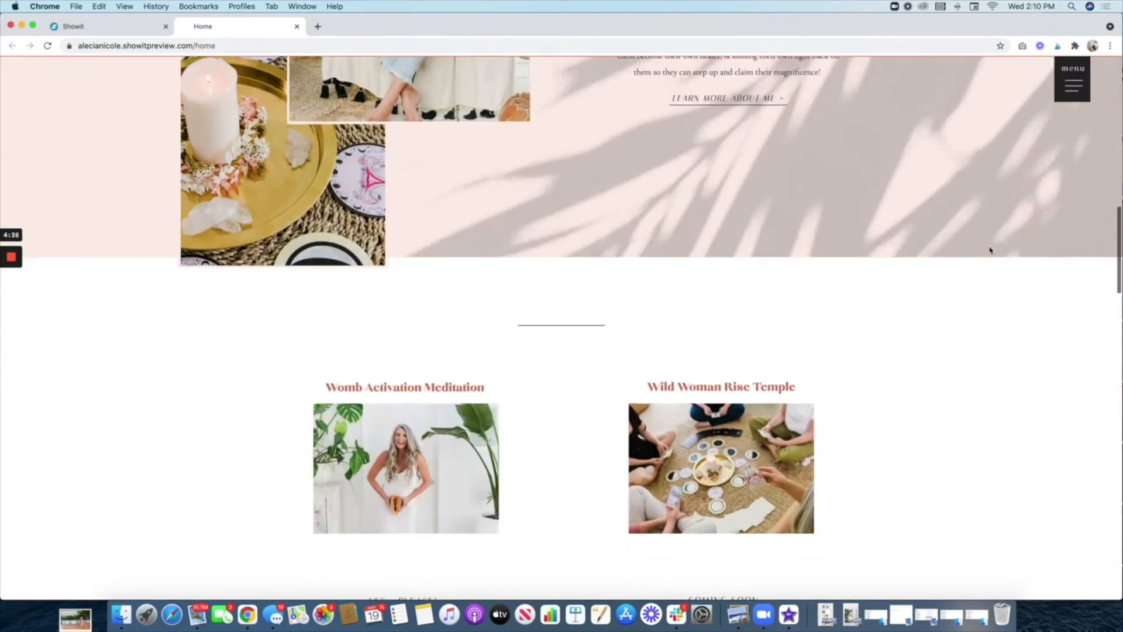
pyautogui.click(108, 27)
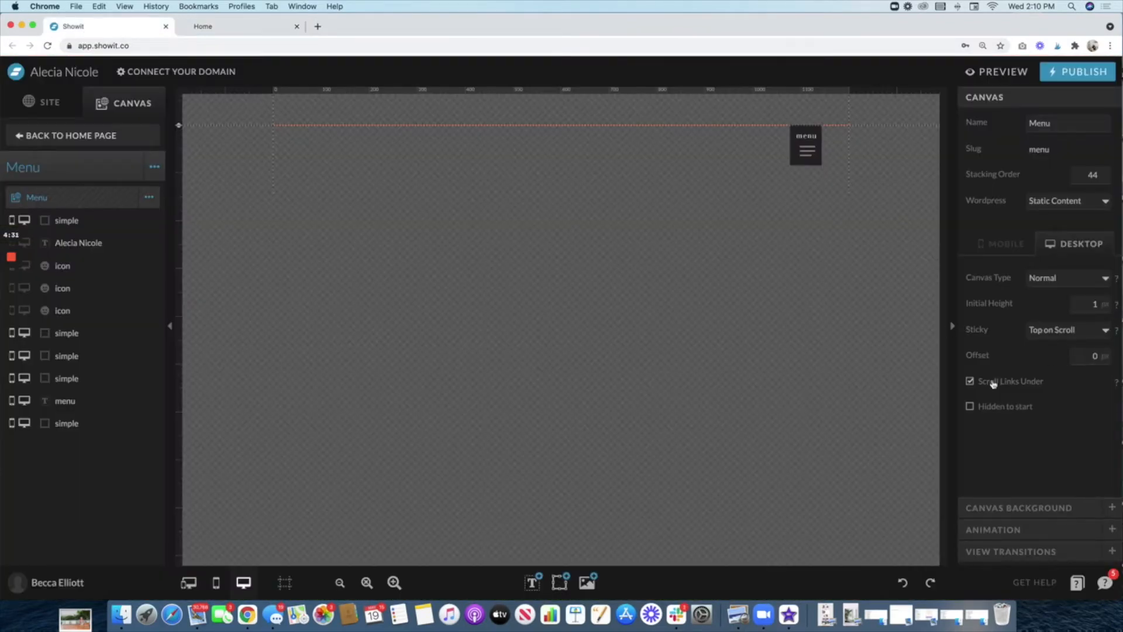
pyautogui.moveTo(785, 94)
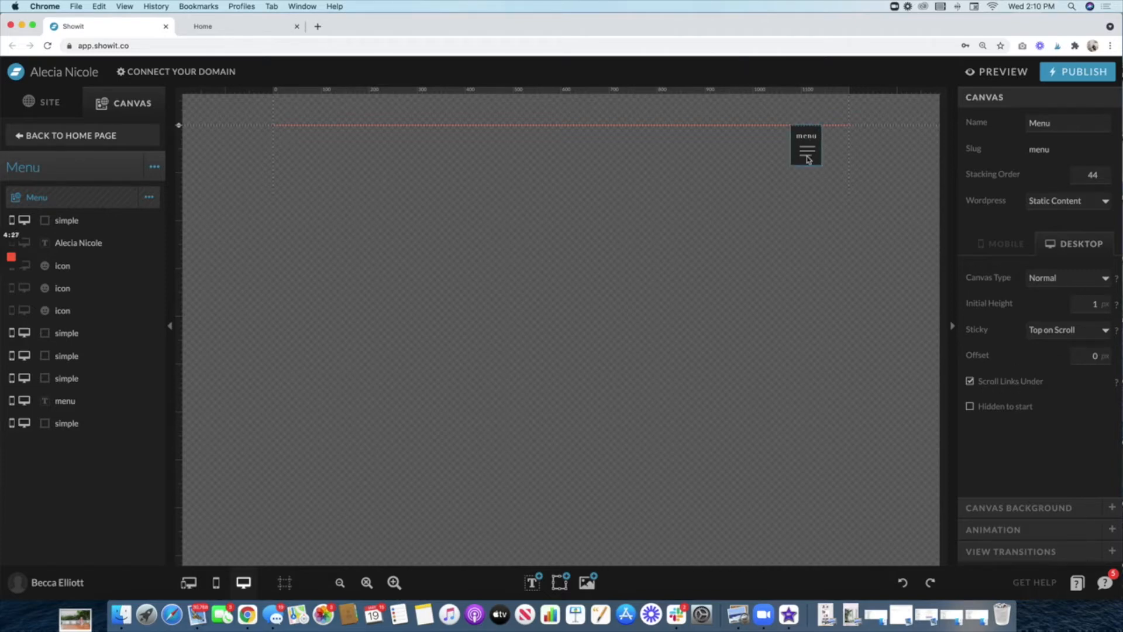
pyautogui.click(806, 148)
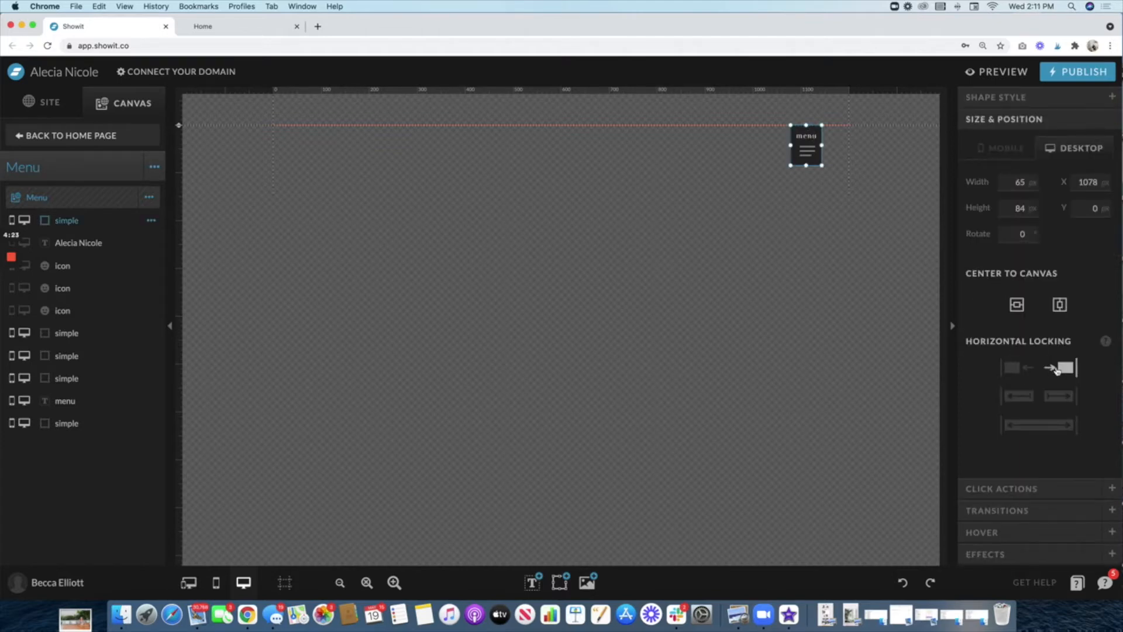
pyautogui.moveTo(789, 141)
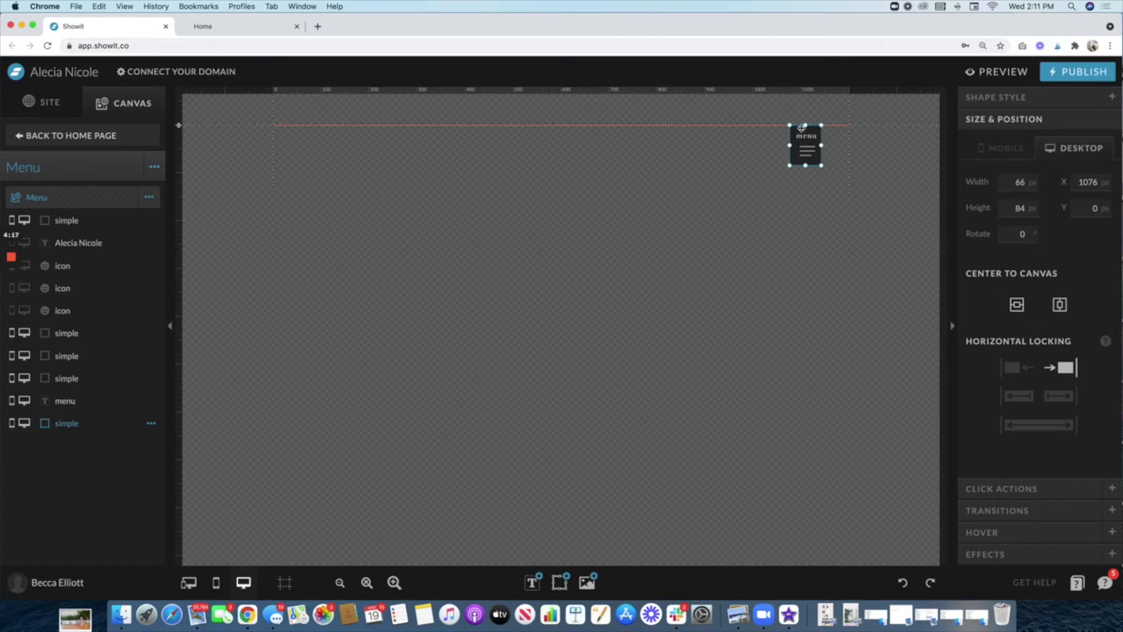
pyautogui.moveTo(772, 149)
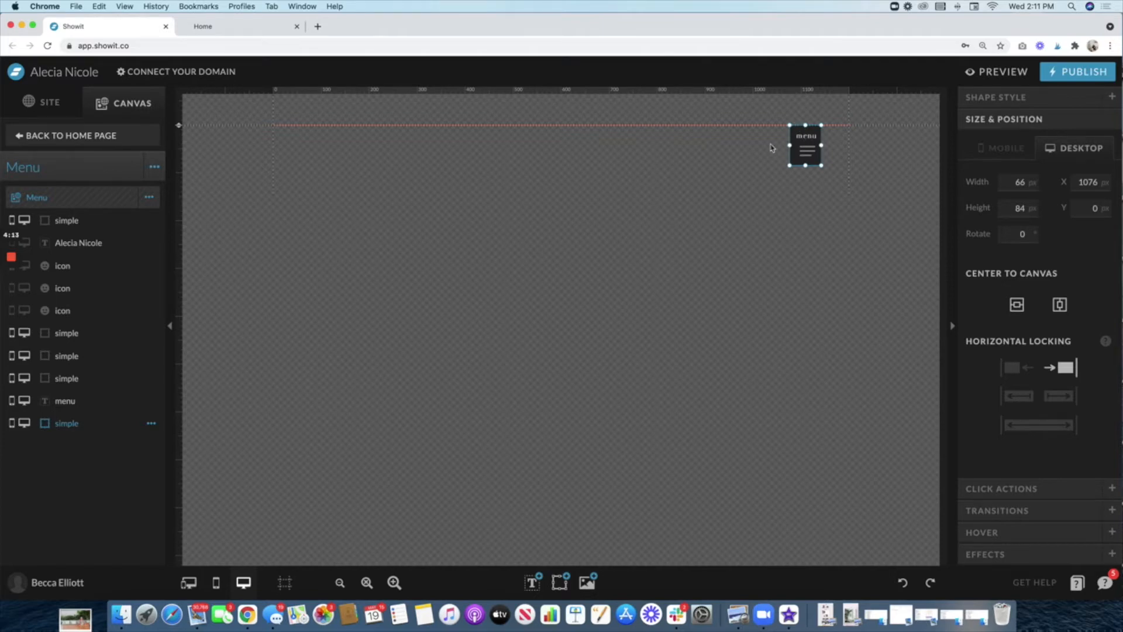
pyautogui.moveTo(749, 151)
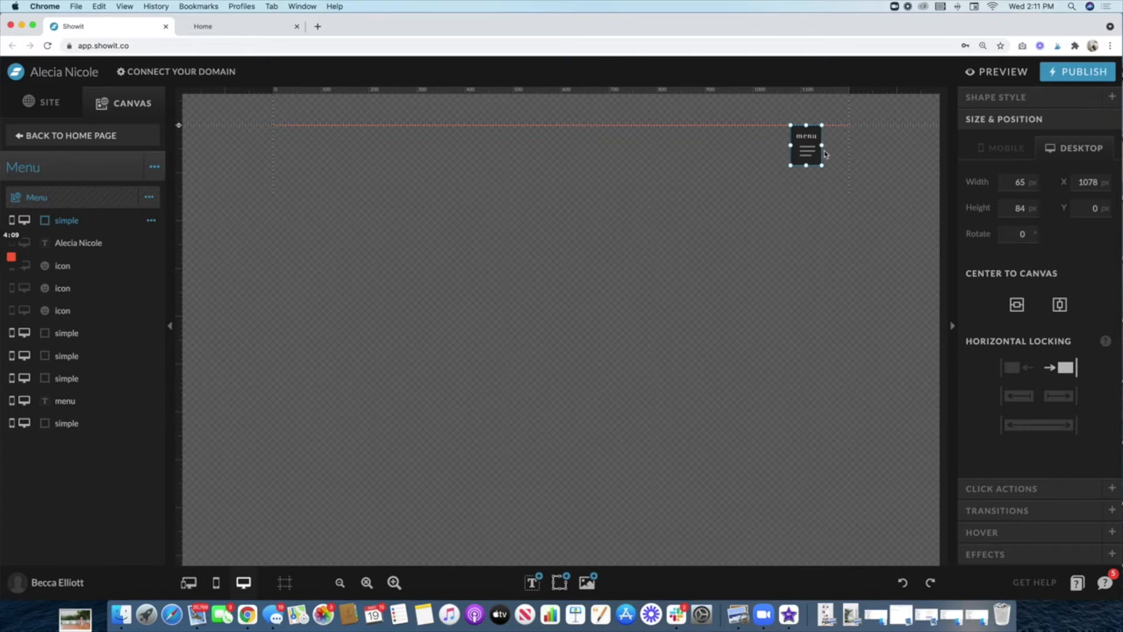
# - Show the menu button's Click Actions: Show Site Canvas targeting the Mobile Nav canvas
pyautogui.click(1001, 488)
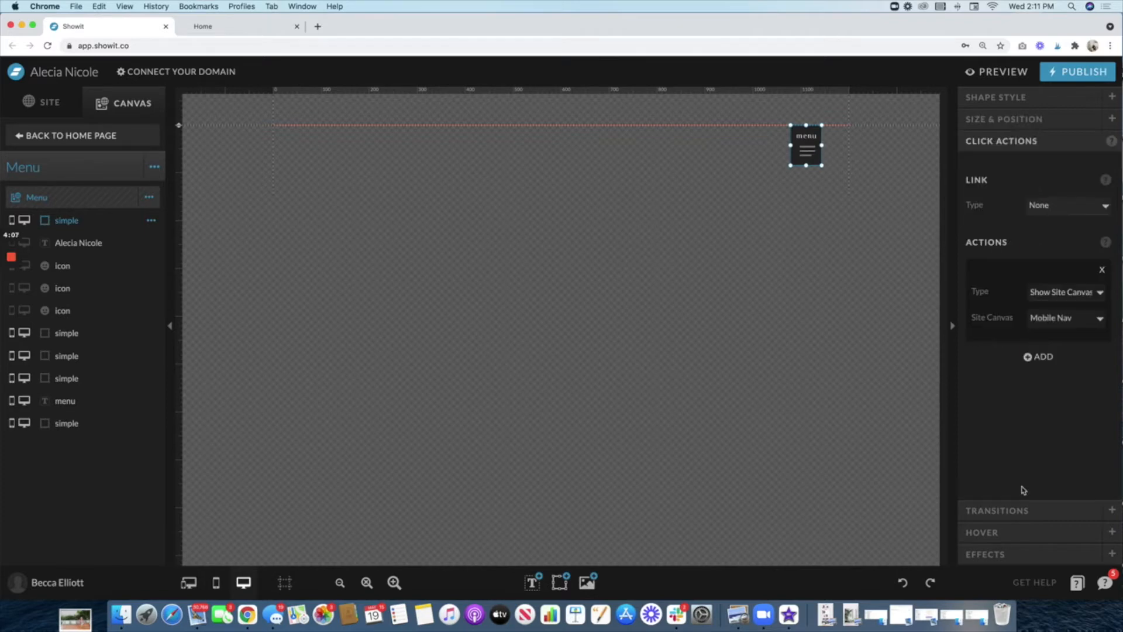
pyautogui.moveTo(978, 324)
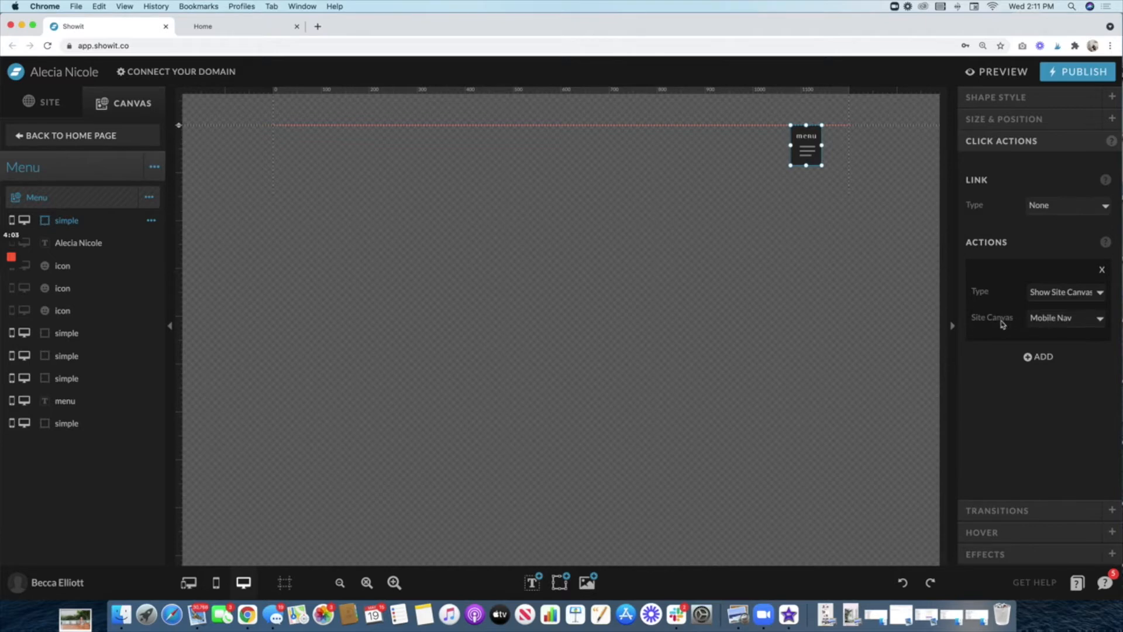
pyautogui.click(1064, 317)
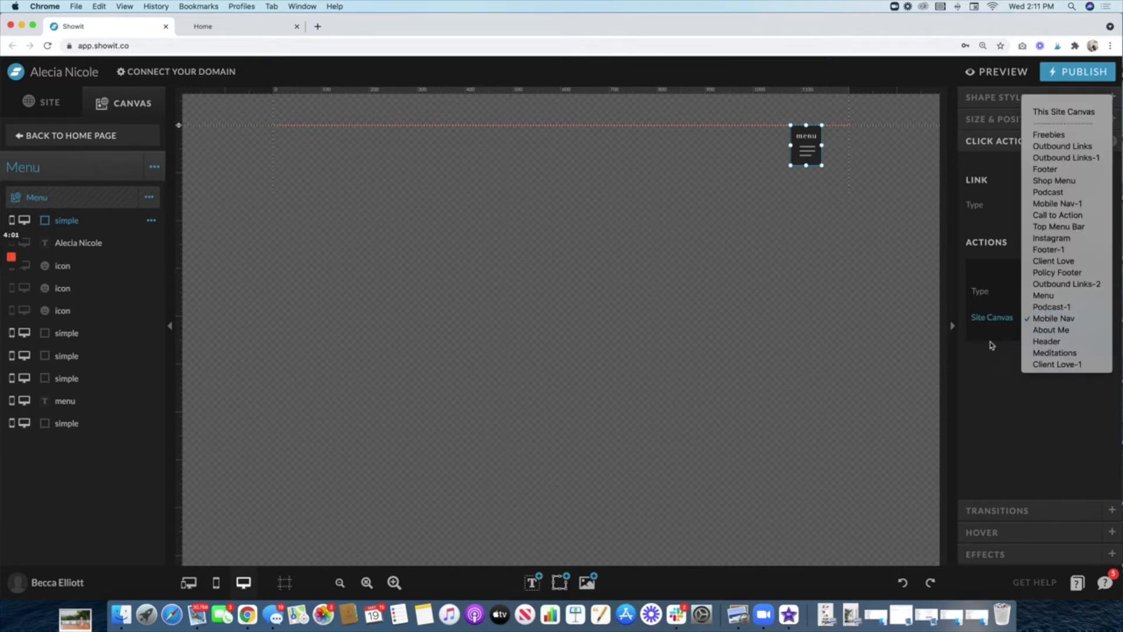
pyautogui.click(1054, 318)
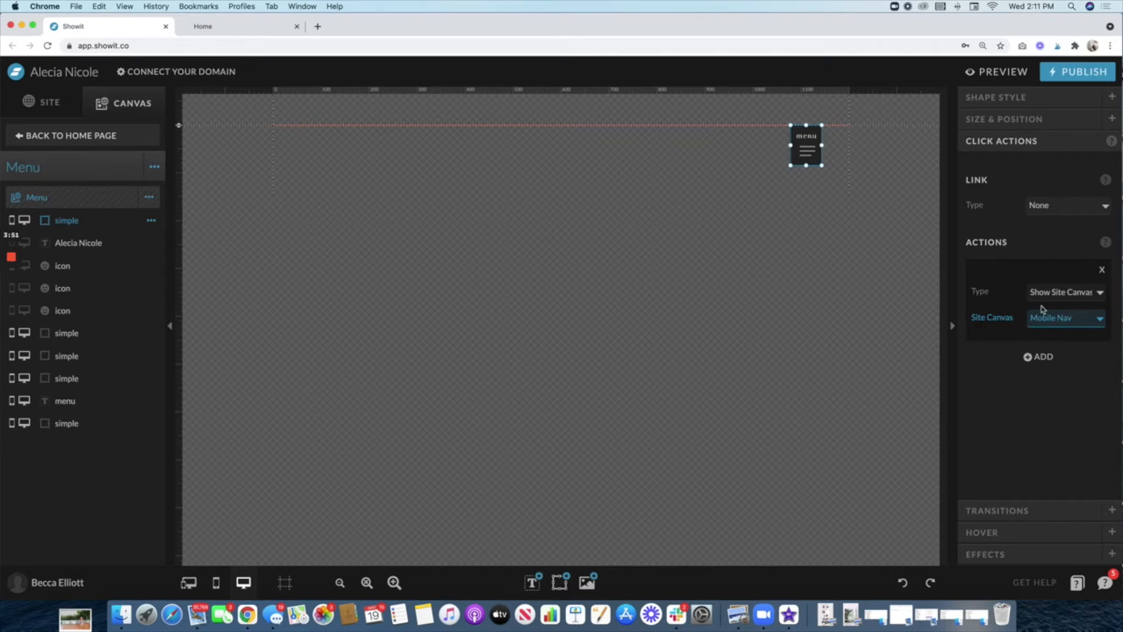
pyautogui.moveTo(82, 136)
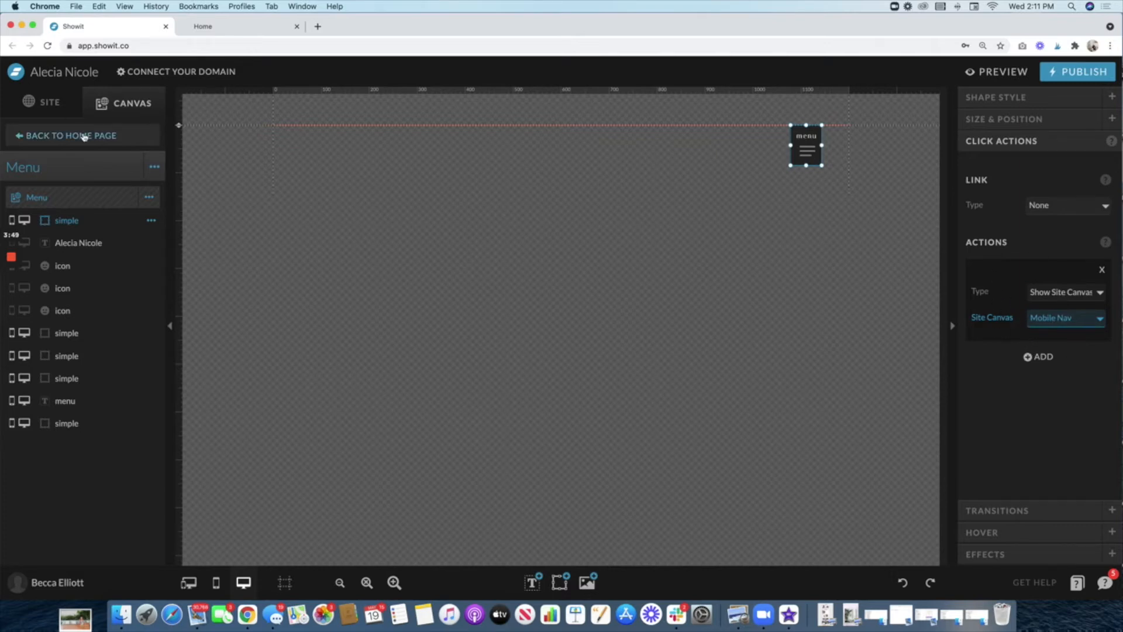
# - Back on the Home page, select the Mobile Nav canvas (Sticky Top, Hidden to start) and edit it
pyautogui.click(70, 135)
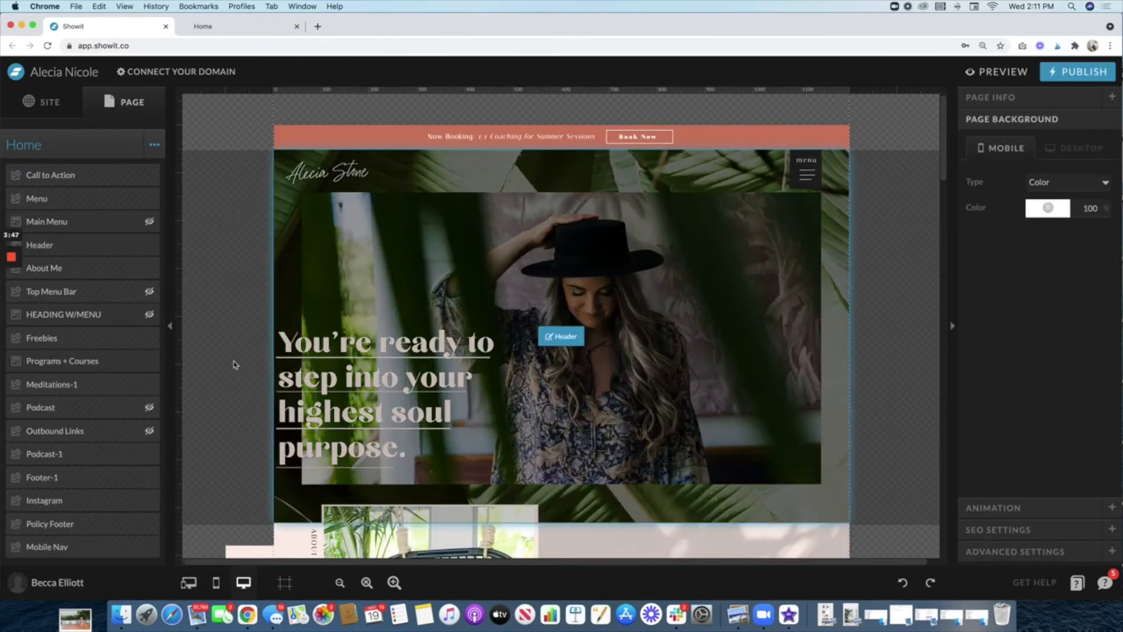
pyautogui.scroll(-3)
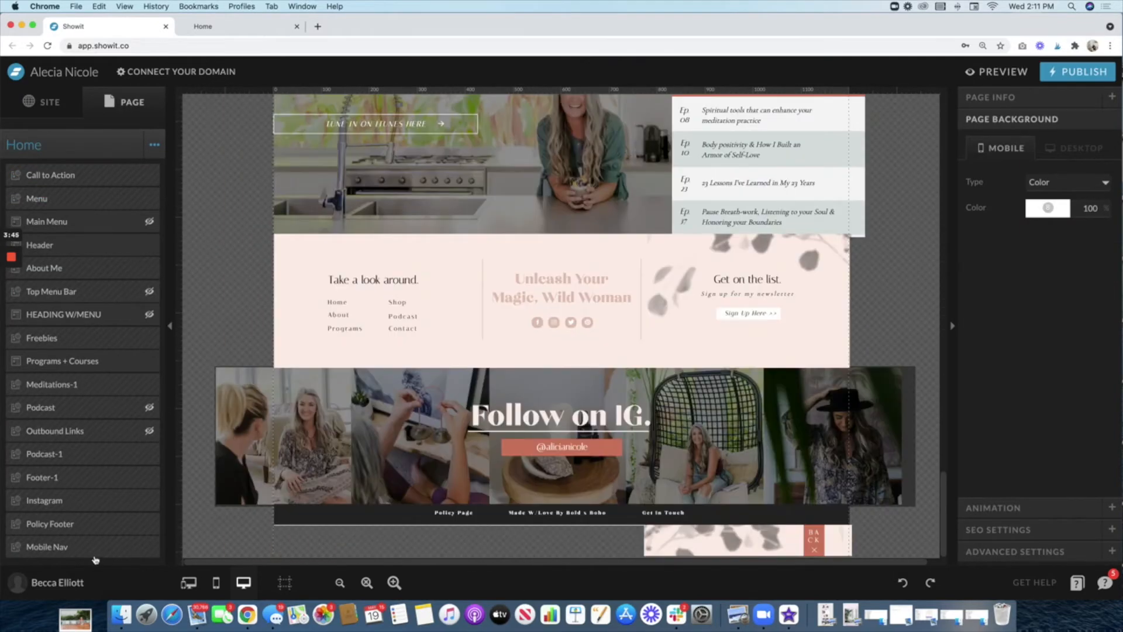
pyautogui.click(47, 546)
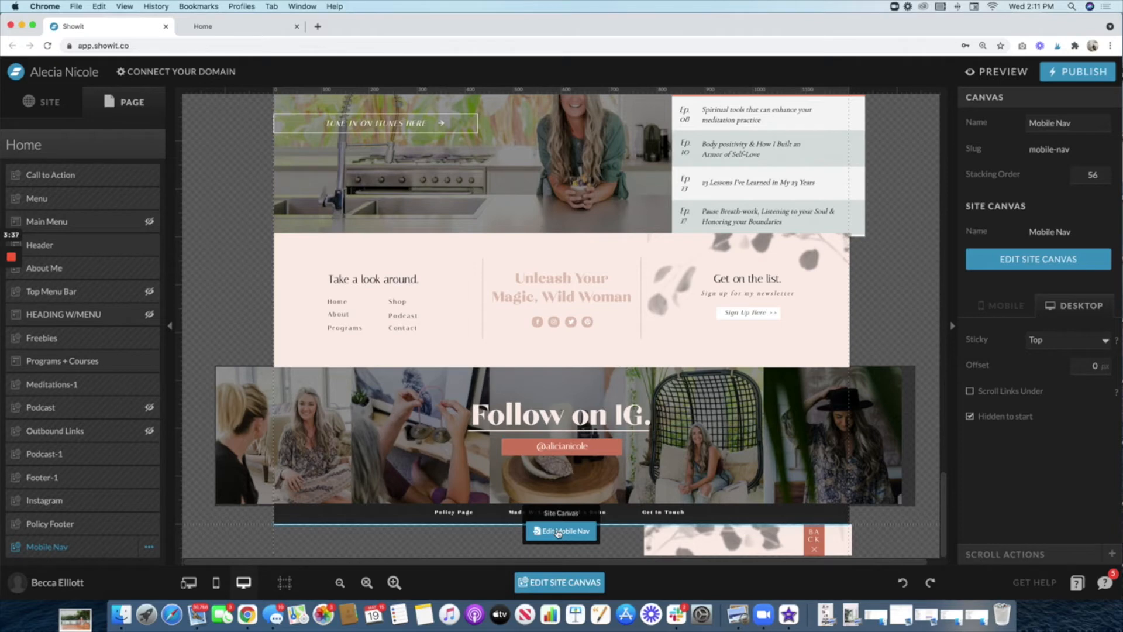
pyautogui.moveTo(1038, 348)
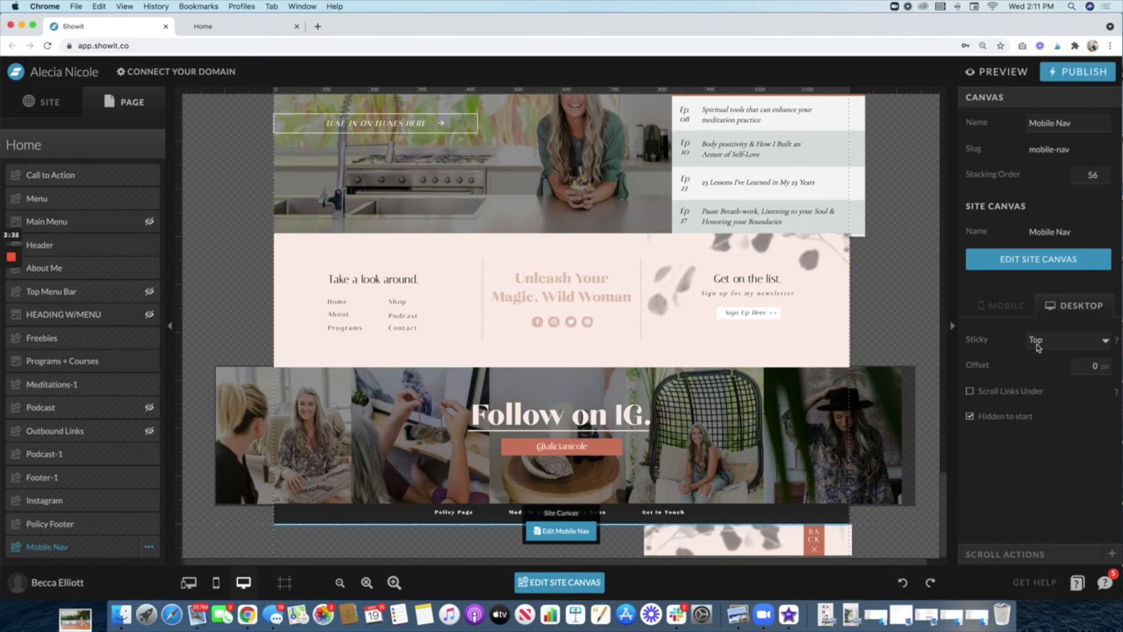
pyautogui.moveTo(1002, 425)
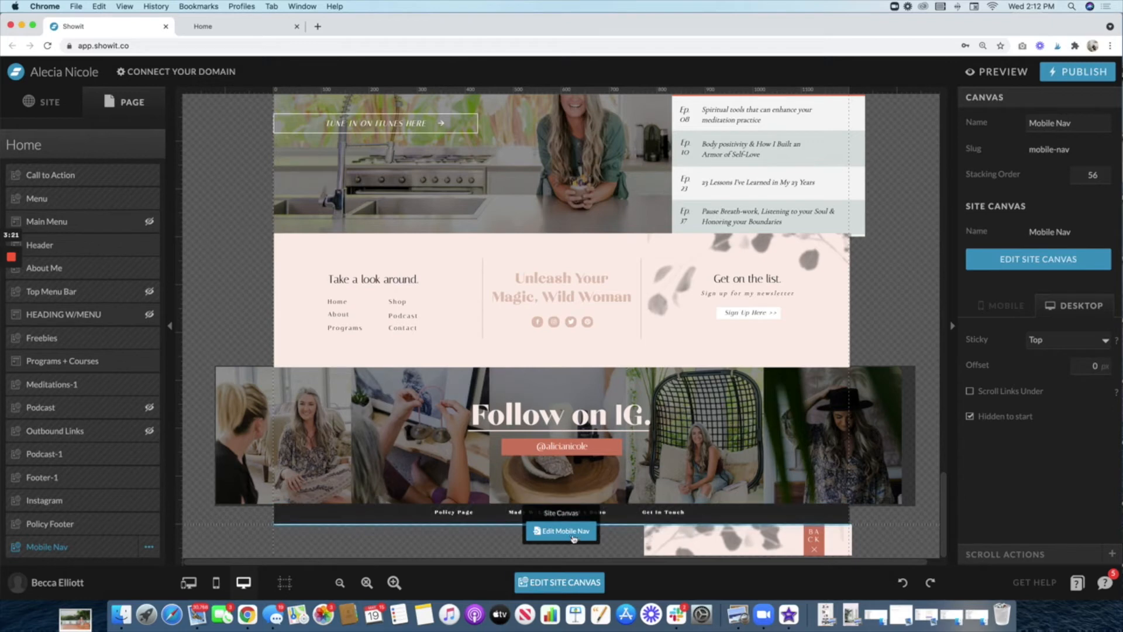
pyautogui.click(562, 531)
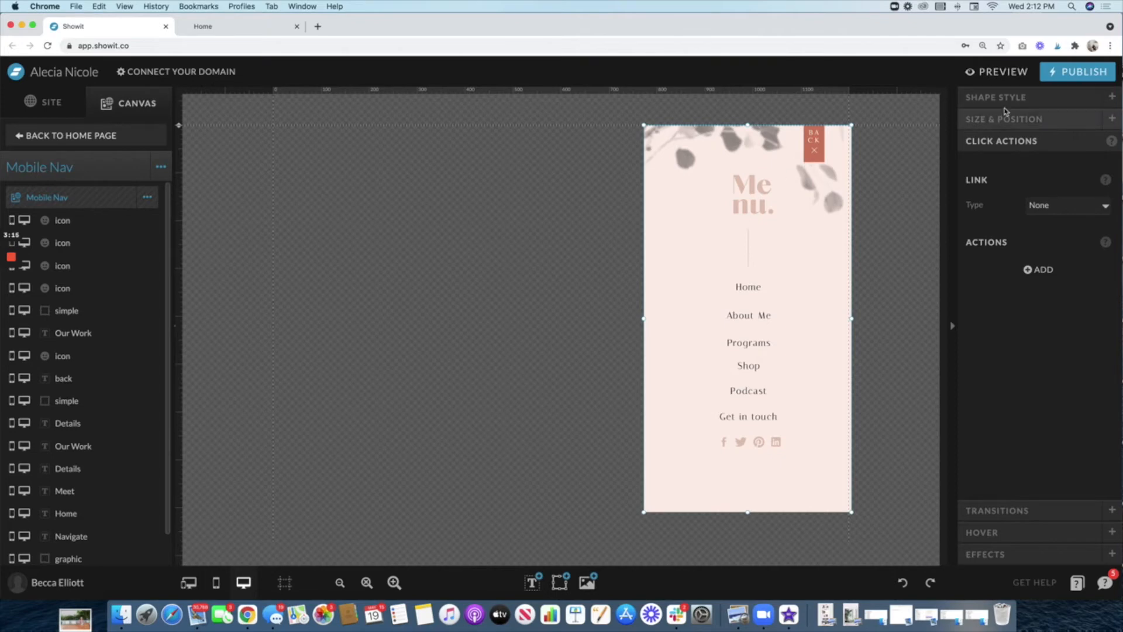
# - Check the Mobile Nav's right-locked Size & Position, then select its Home and Shop link texts
pyautogui.click(1004, 119)
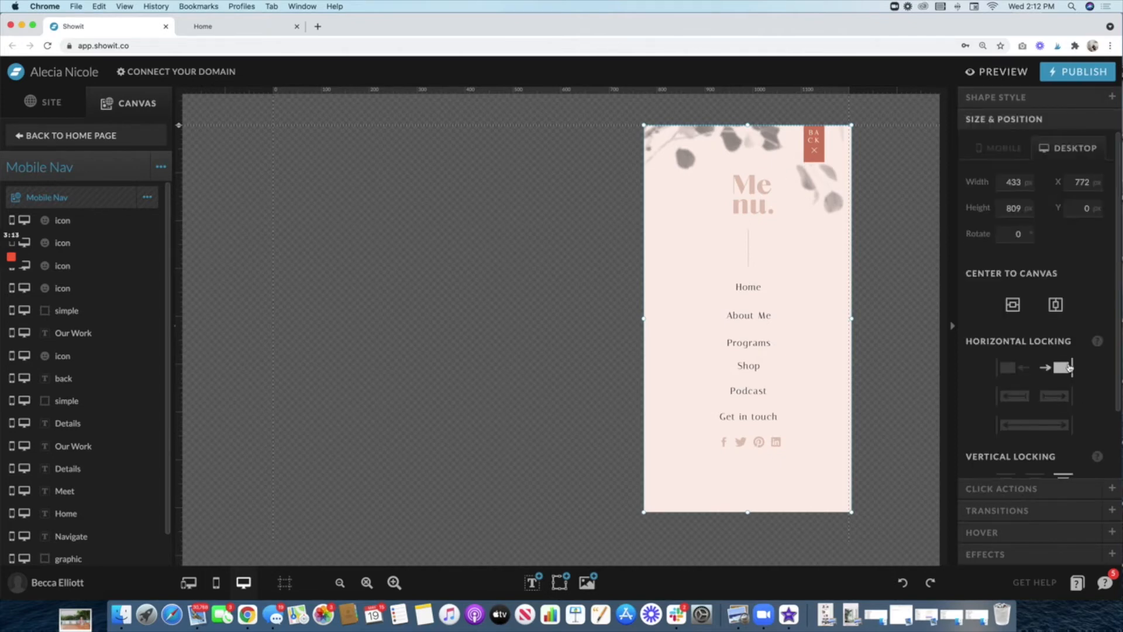
pyautogui.click(747, 287)
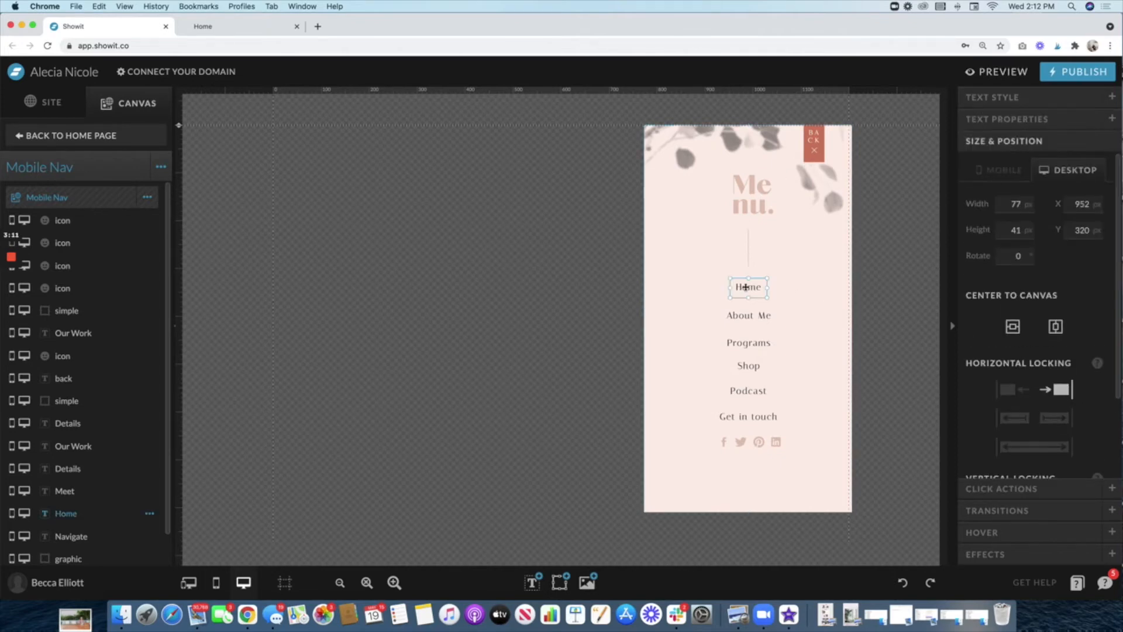
pyautogui.click(748, 365)
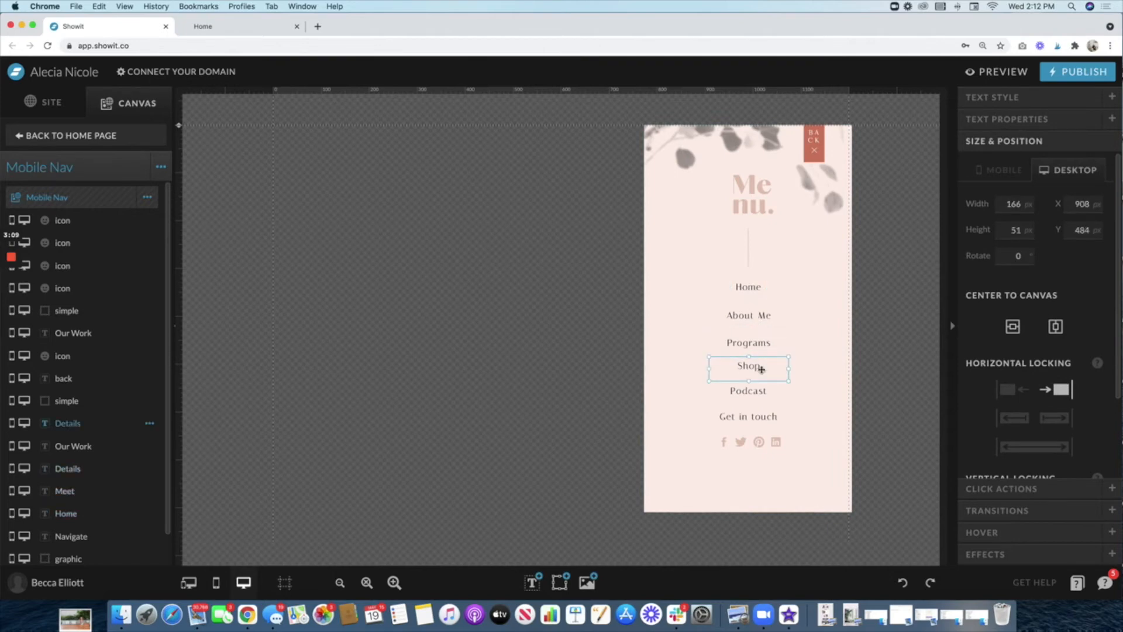
pyautogui.moveTo(835, 471)
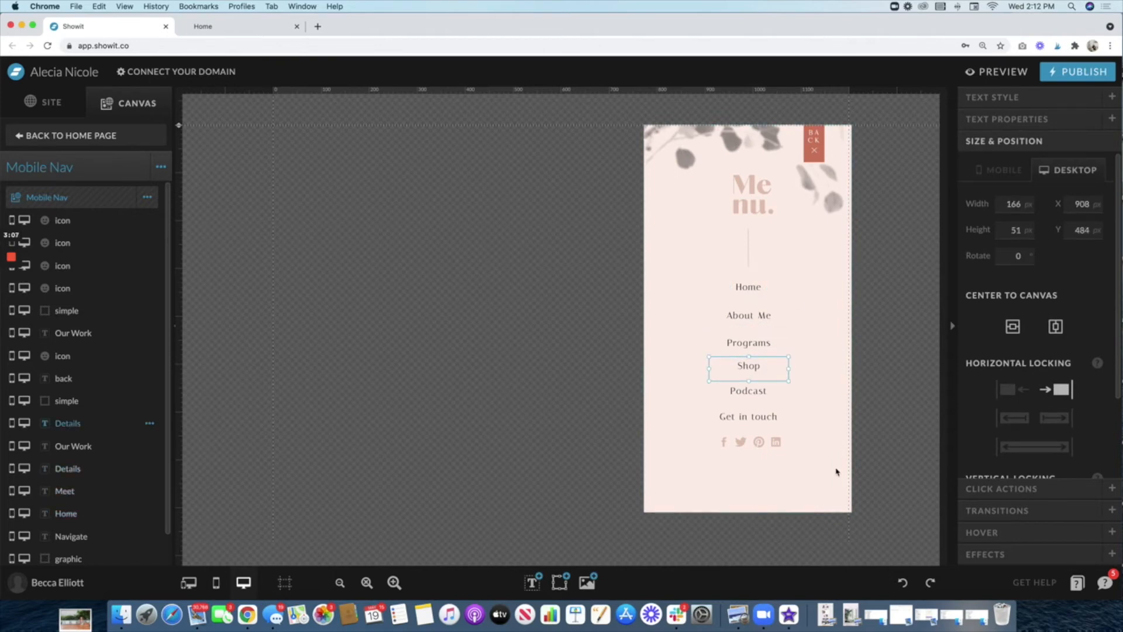
pyautogui.moveTo(841, 272)
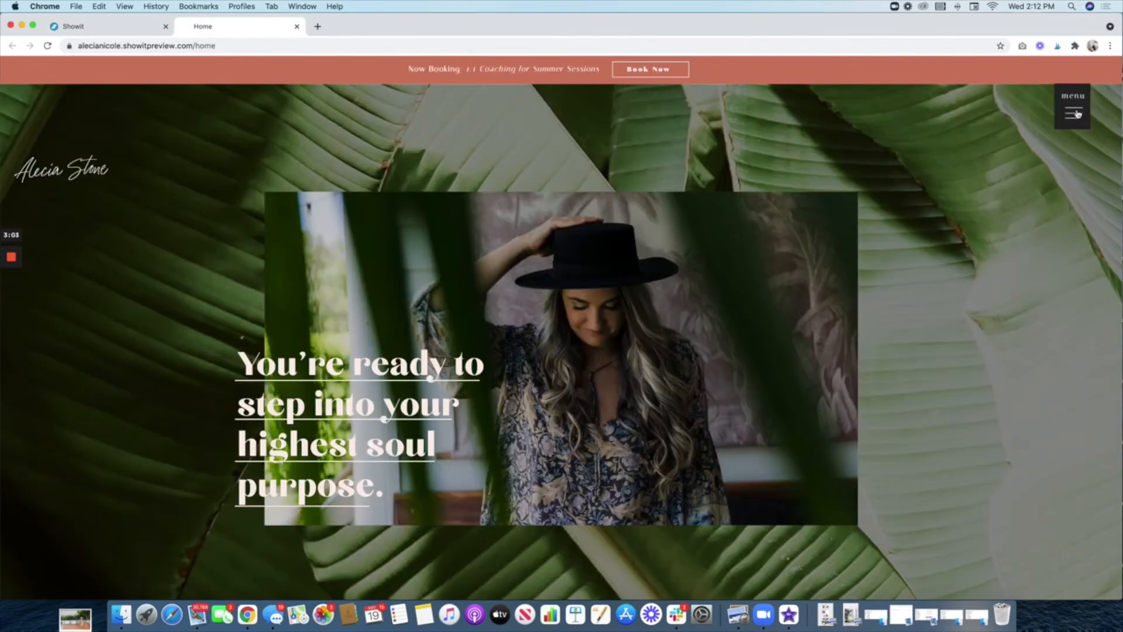
# - Open the Mobile Nav pop-up from the previewed menu button, then return to the editor
pyautogui.click(1073, 111)
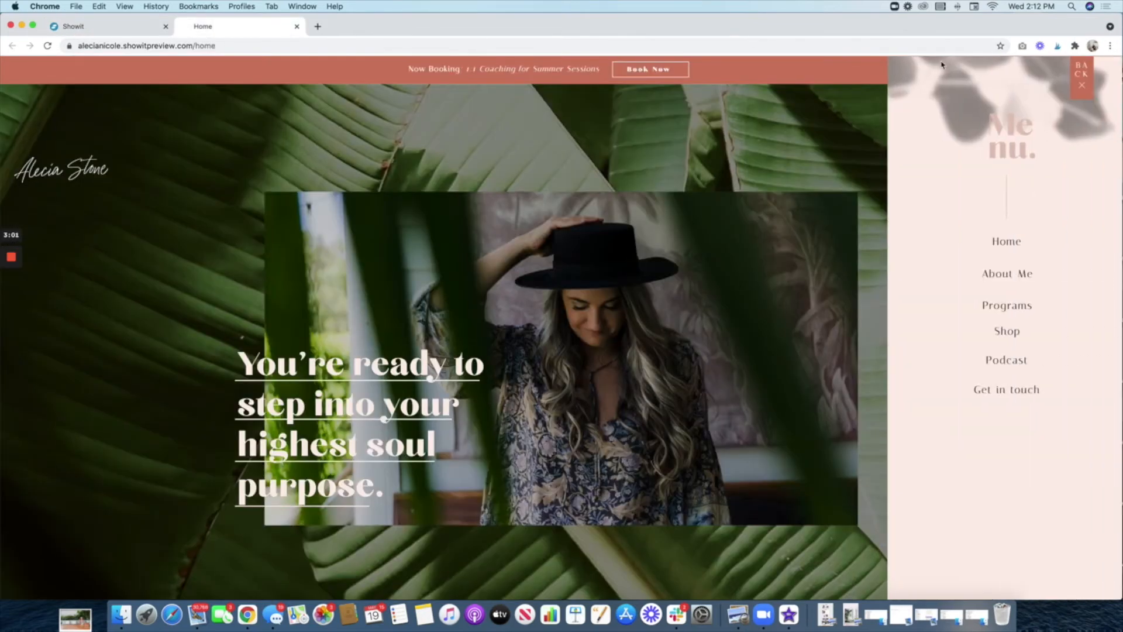
pyautogui.click(108, 27)
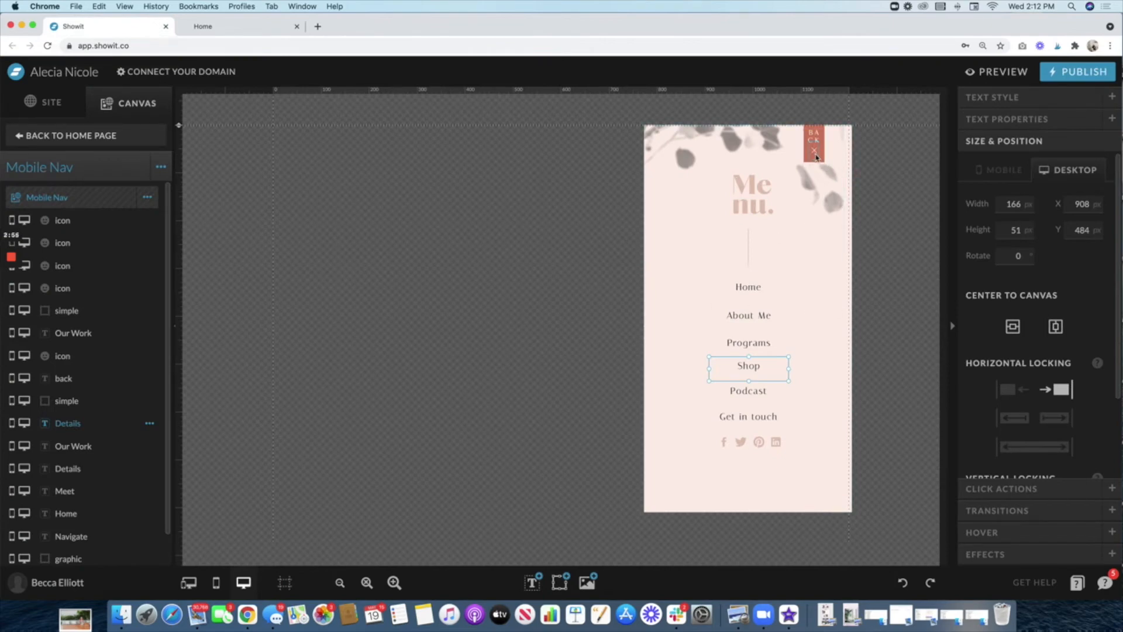
# - Confirm the BACK icon hides the menu and About Me and Get in touch link to pages, then return Home
pyautogui.click(813, 142)
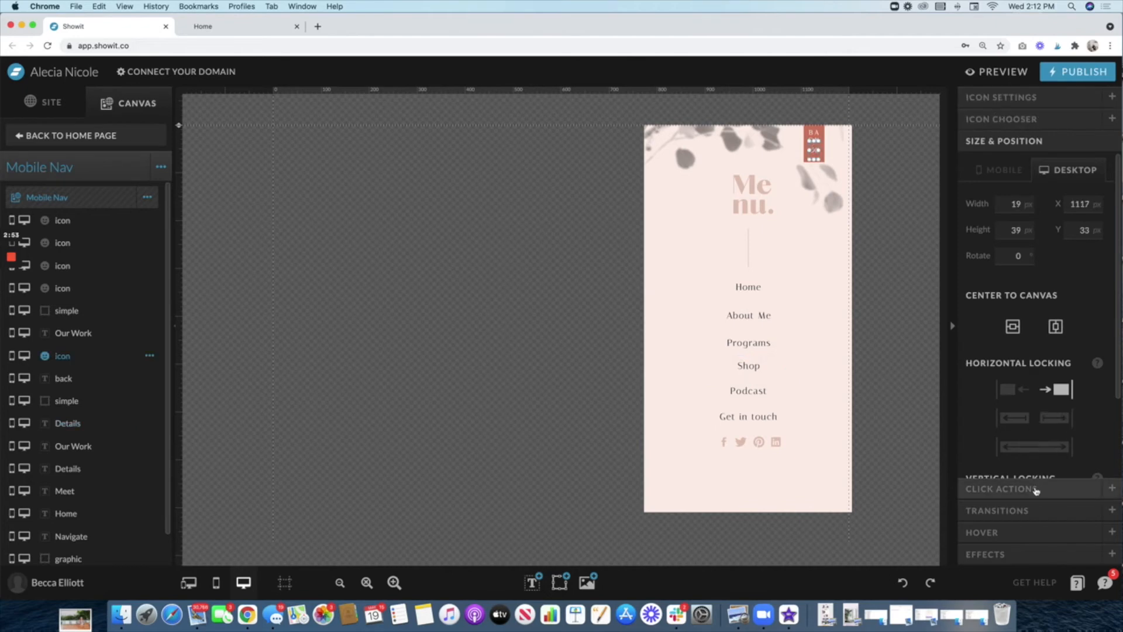
pyautogui.click(1003, 488)
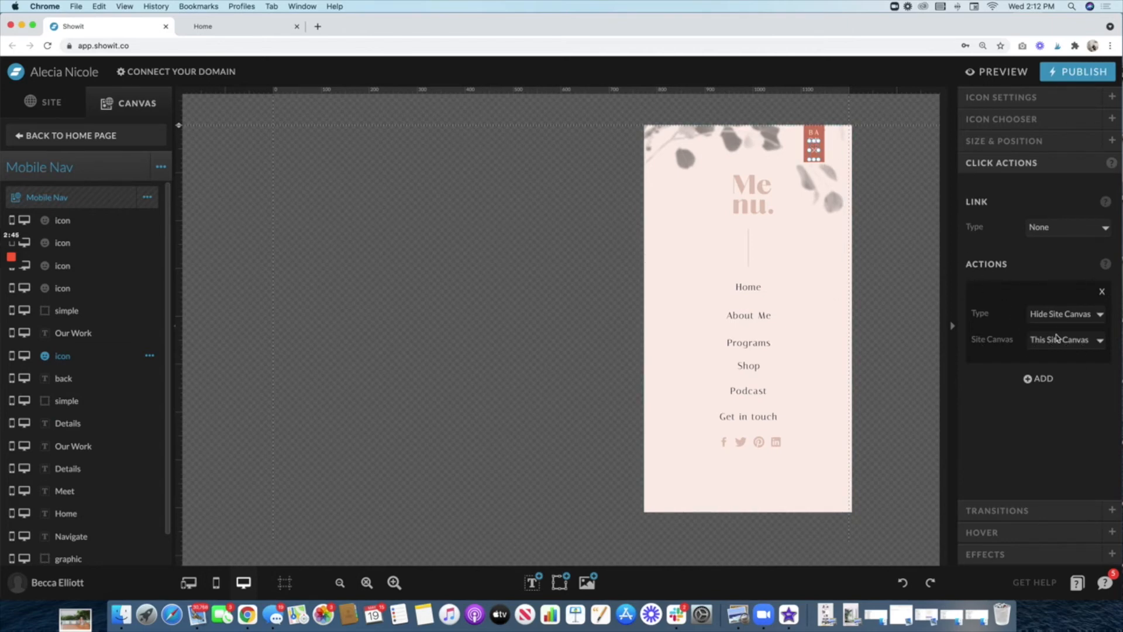
pyautogui.click(748, 315)
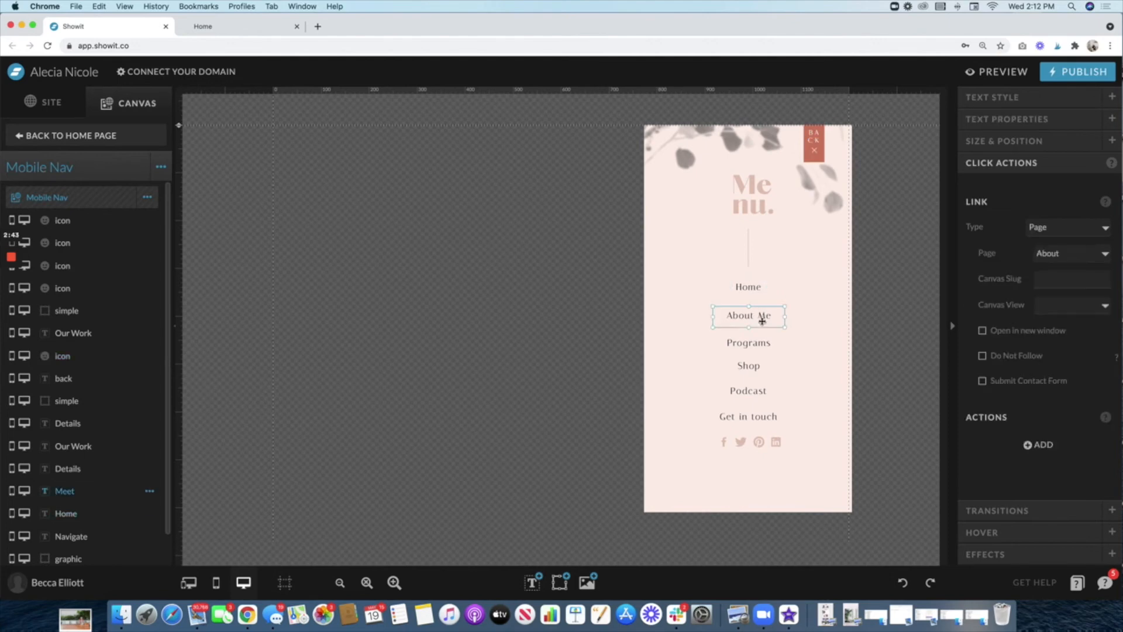
pyautogui.click(747, 416)
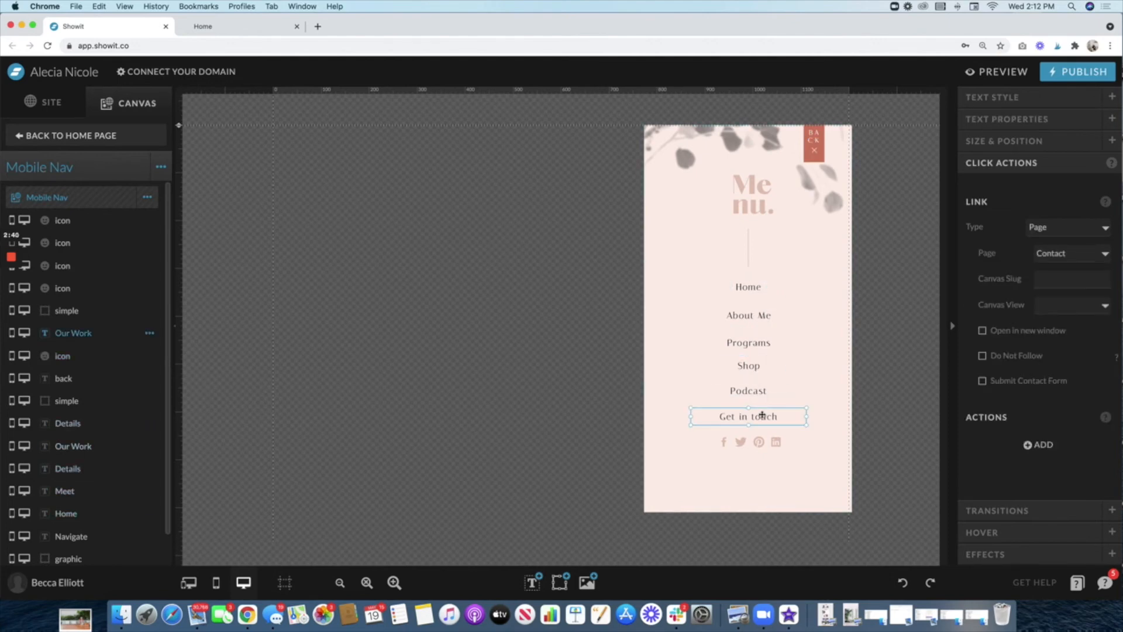
pyautogui.moveTo(955, 356)
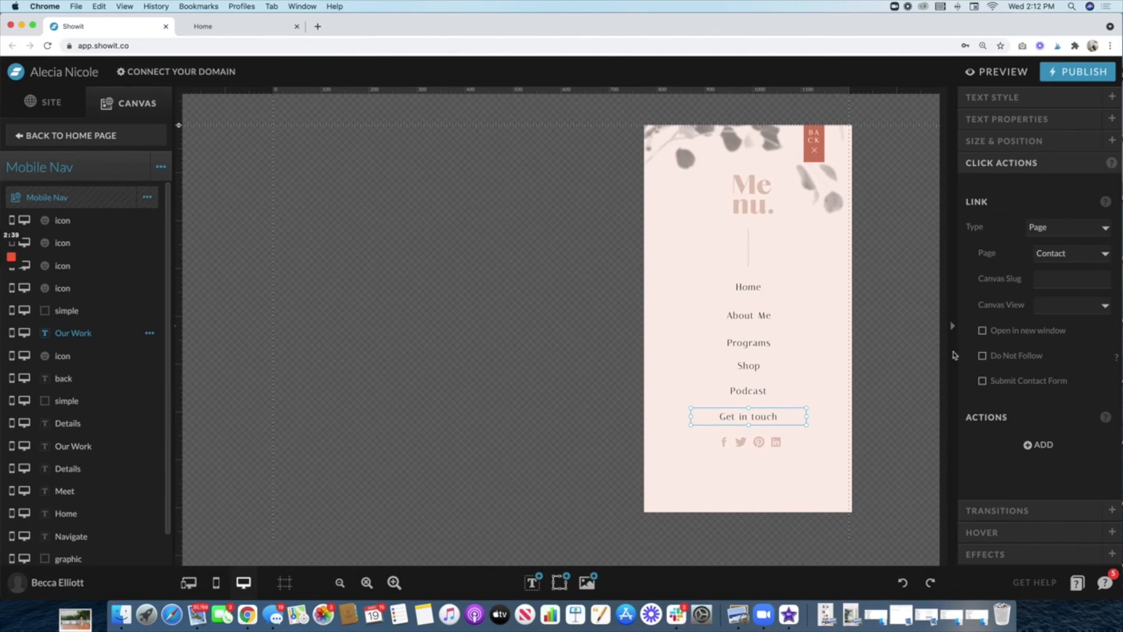
pyautogui.click(71, 136)
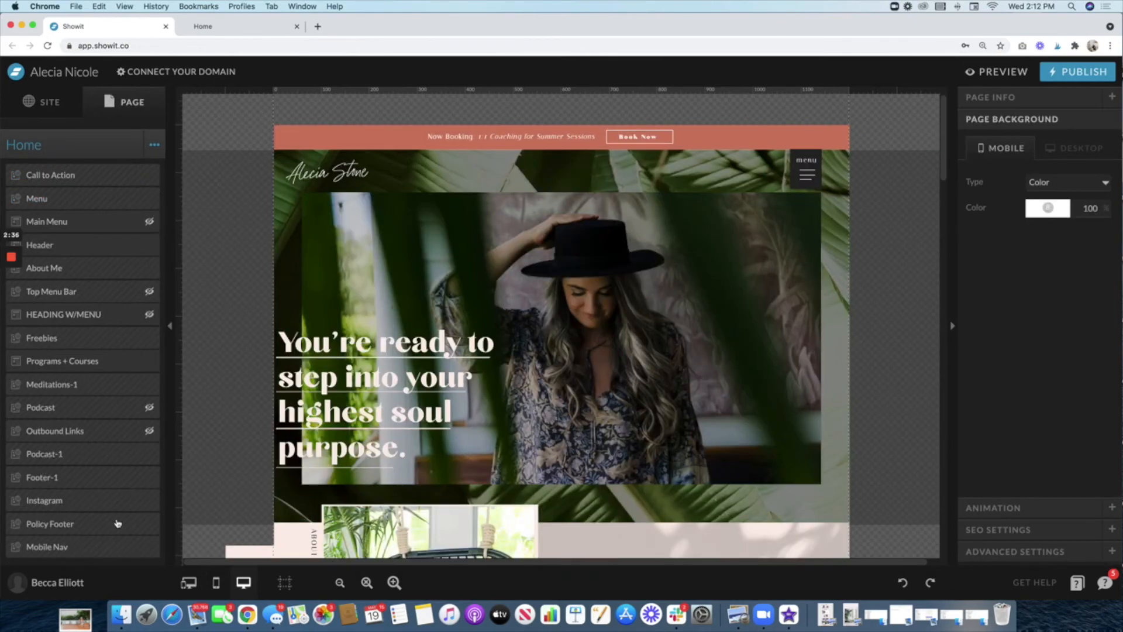
# - Review Mobile Nav's Sticky and Hidden-to-start settings, then reopen the Menu canvas for editing
pyautogui.click(47, 547)
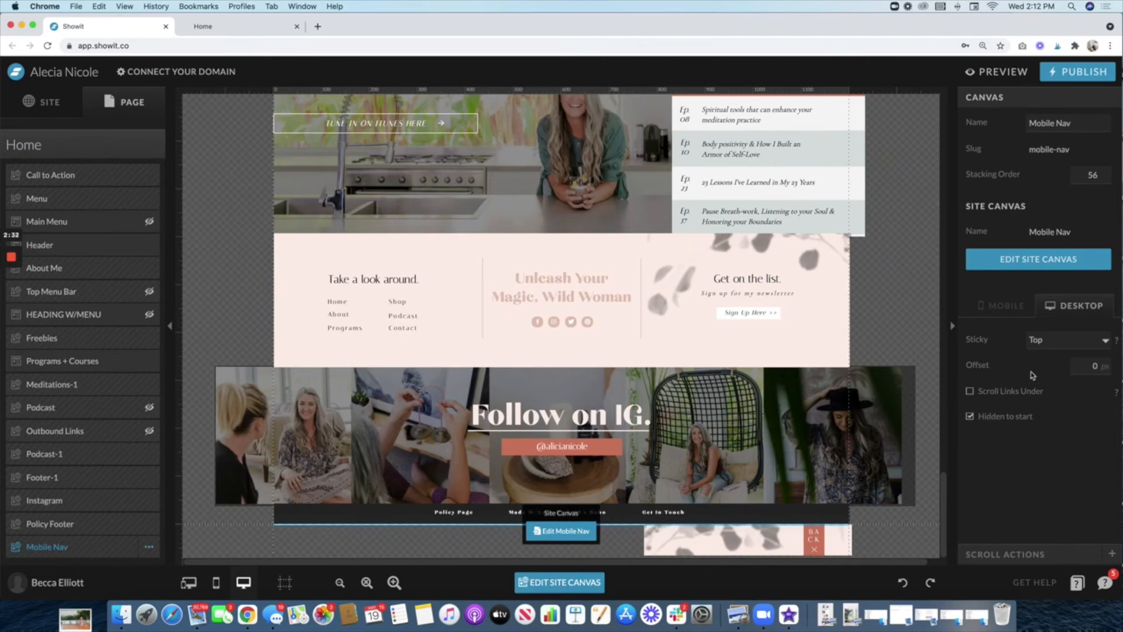
pyautogui.scroll(3)
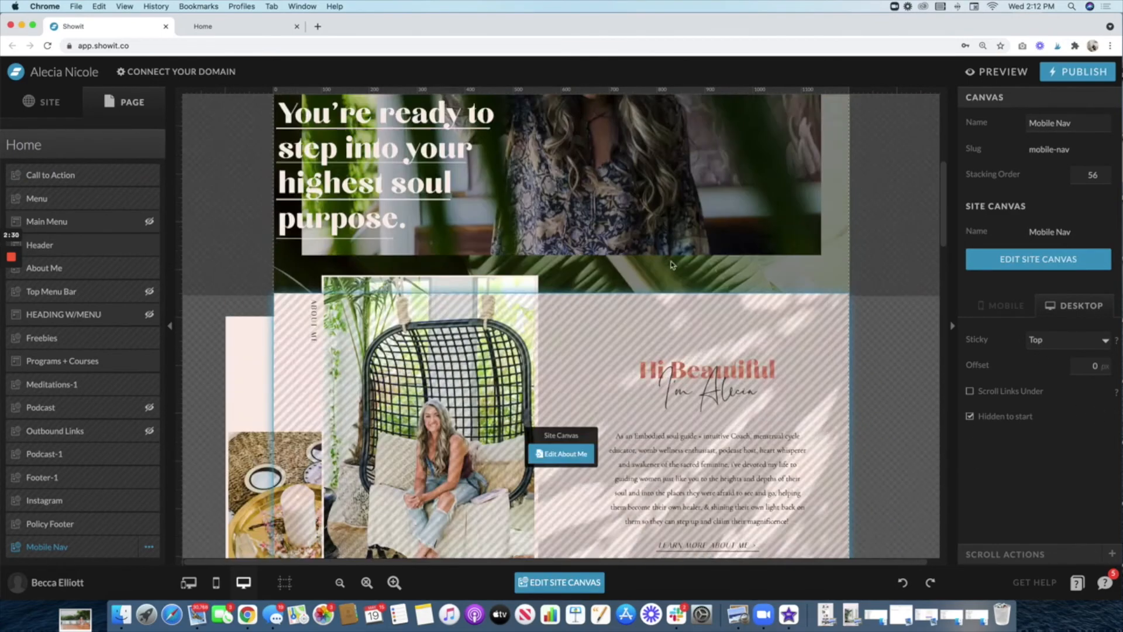
pyautogui.click(36, 199)
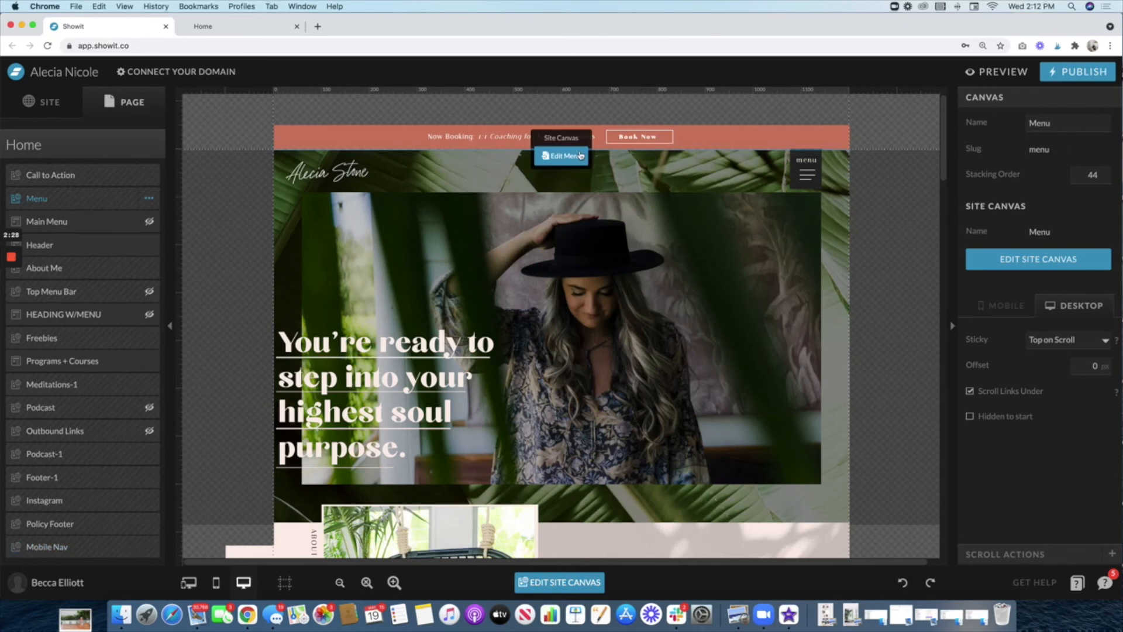
pyautogui.click(560, 155)
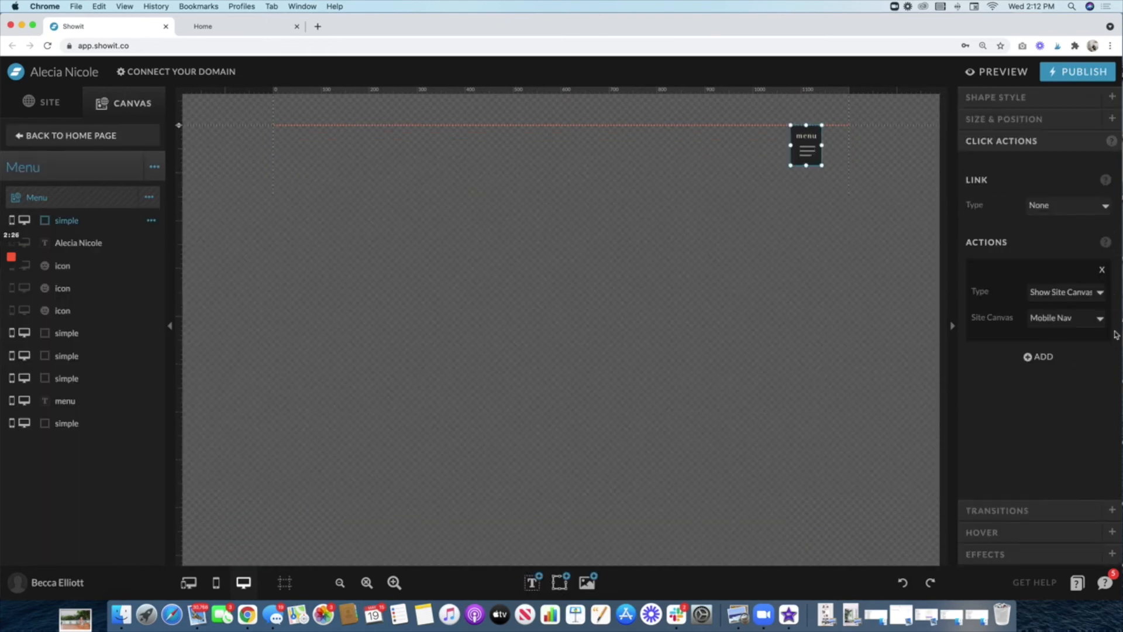
pyautogui.click(1064, 317)
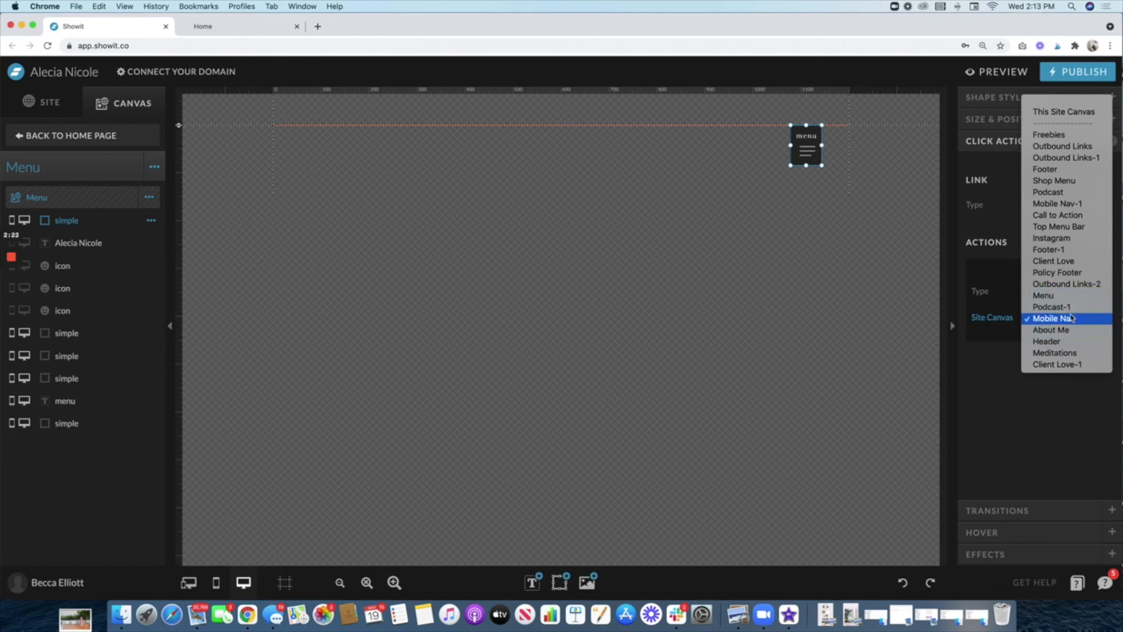
pyautogui.click(1053, 319)
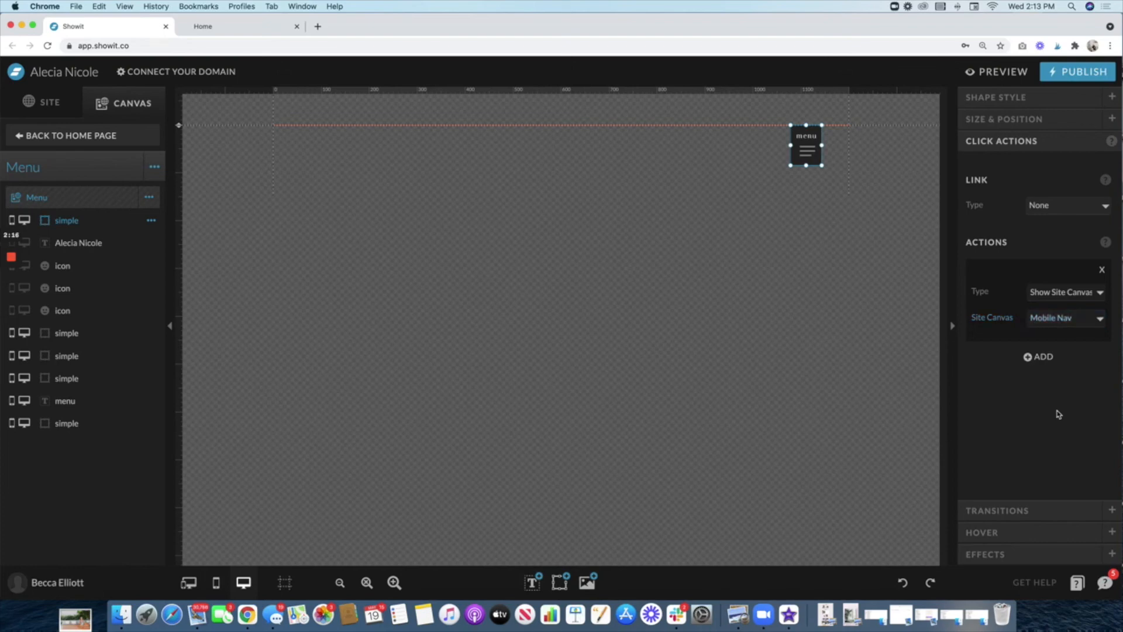
pyautogui.moveTo(435, 315)
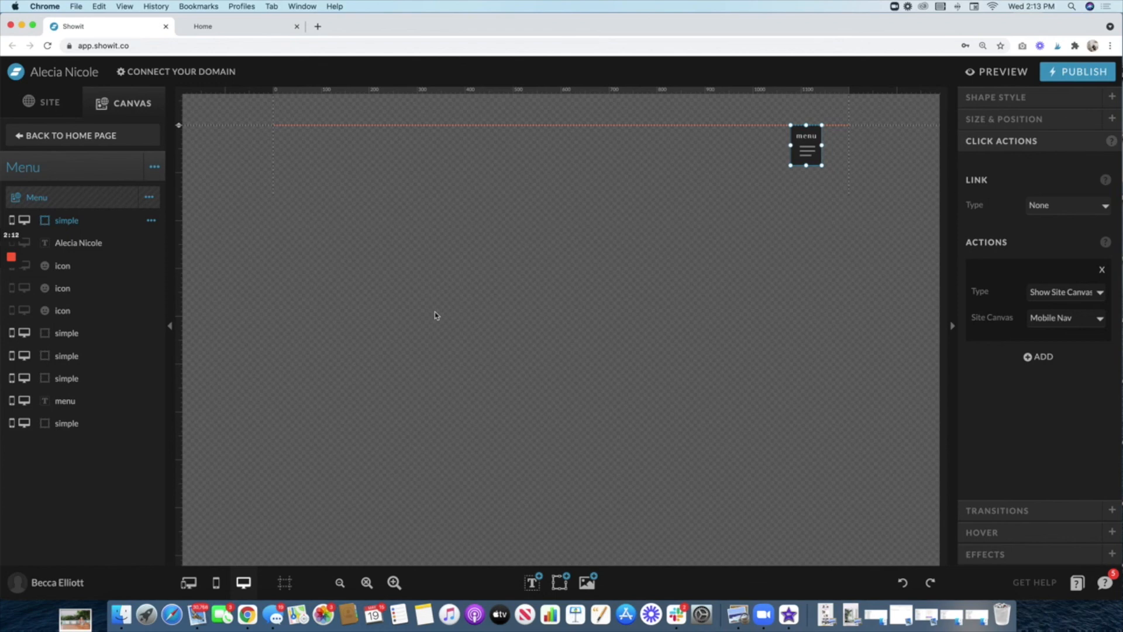
pyautogui.moveTo(486, 285)
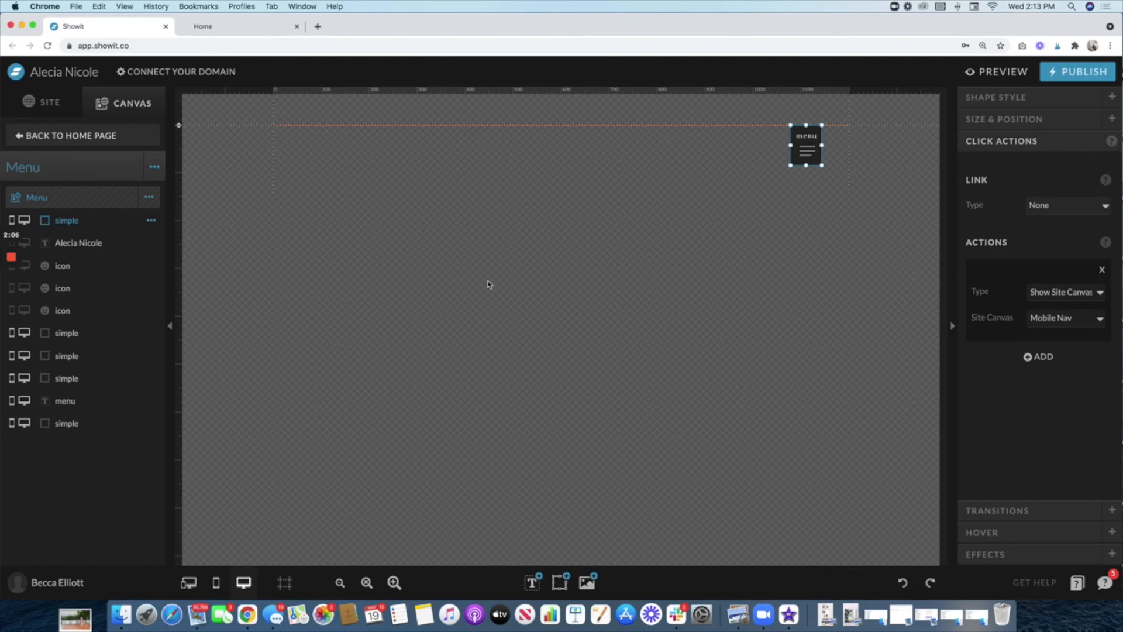